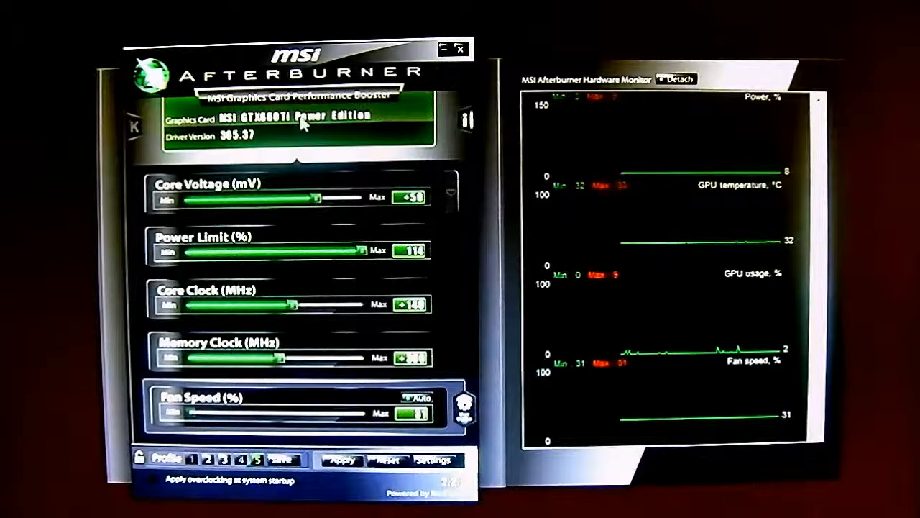
mouse_move(611, 489)
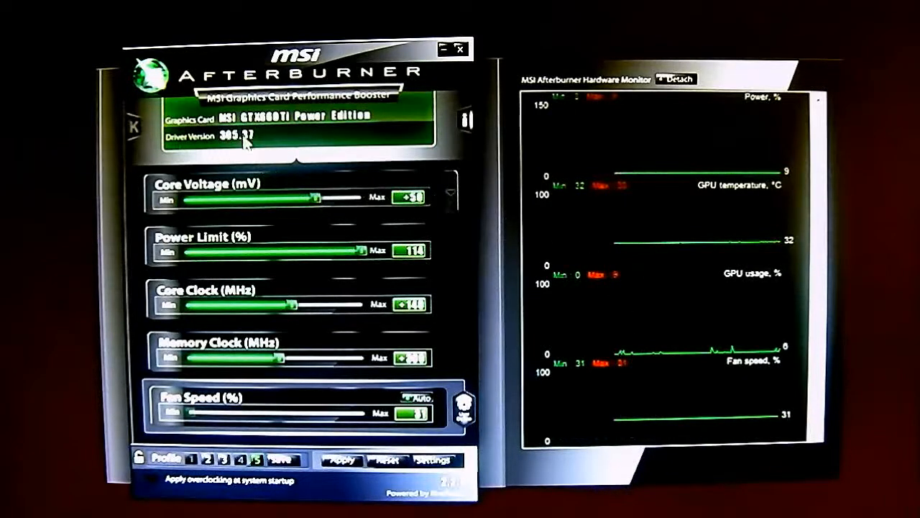
mouse_move(481, 224)
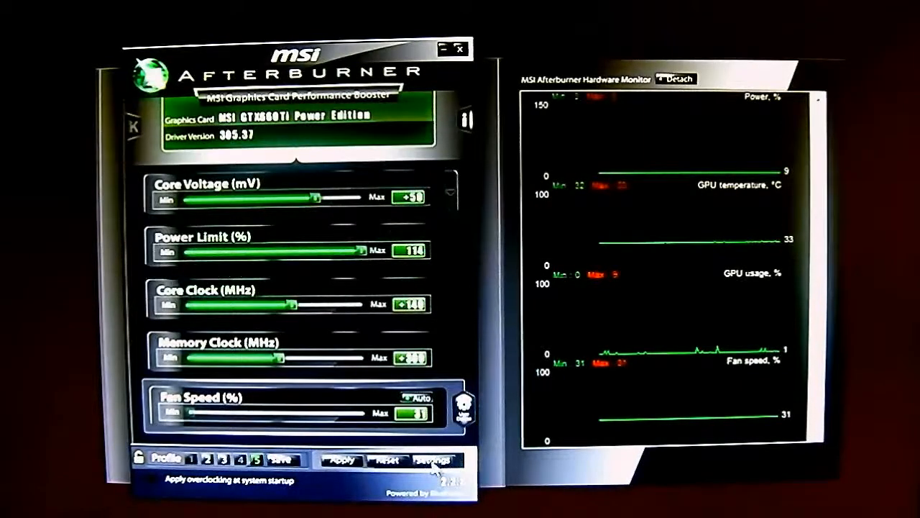
Show the Fan page of MSI Afterburner properties, user-defined fan control still off.
left_click(433, 460)
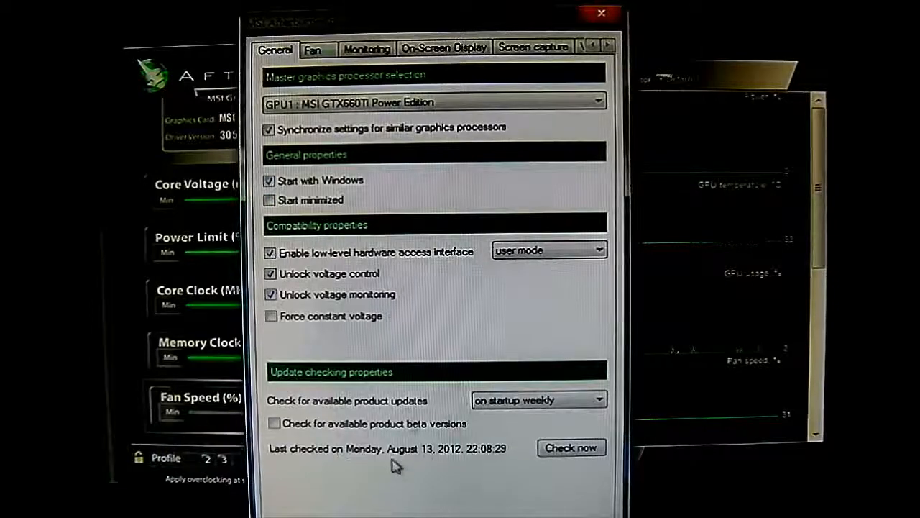
left_click(312, 49)
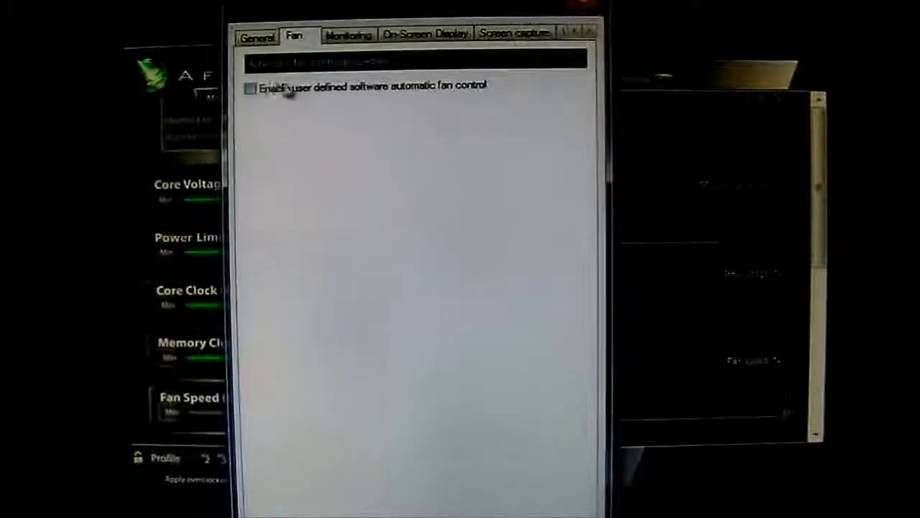
Enable user-defined software automatic fan control, then view the Monitoring settings.
left_click(251, 87)
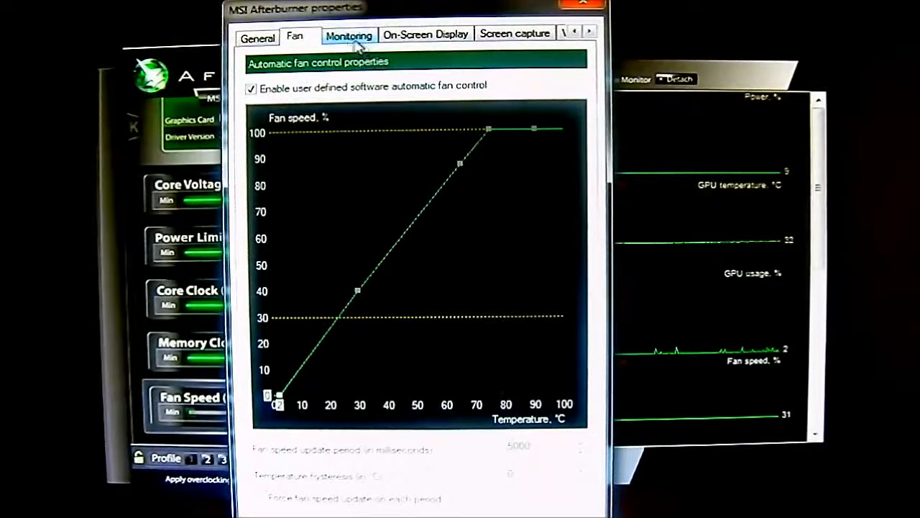
left_click(348, 34)
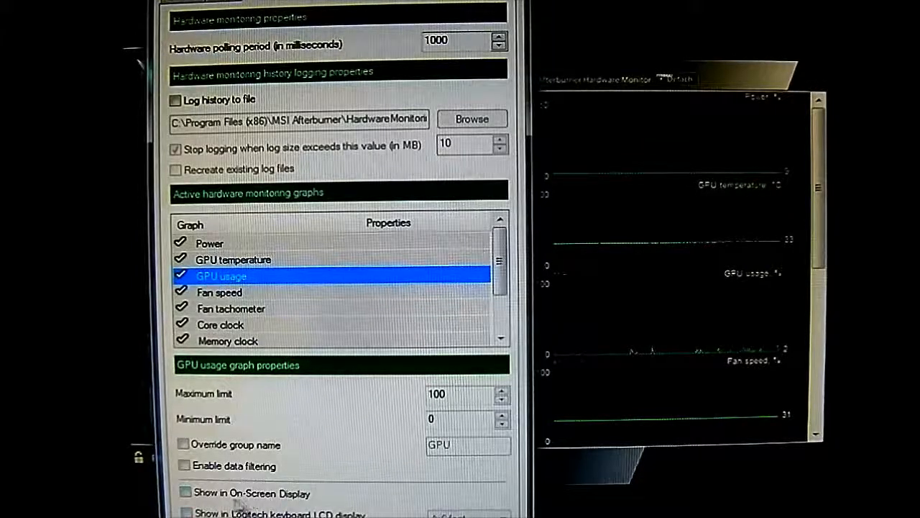
left_click(185, 492)
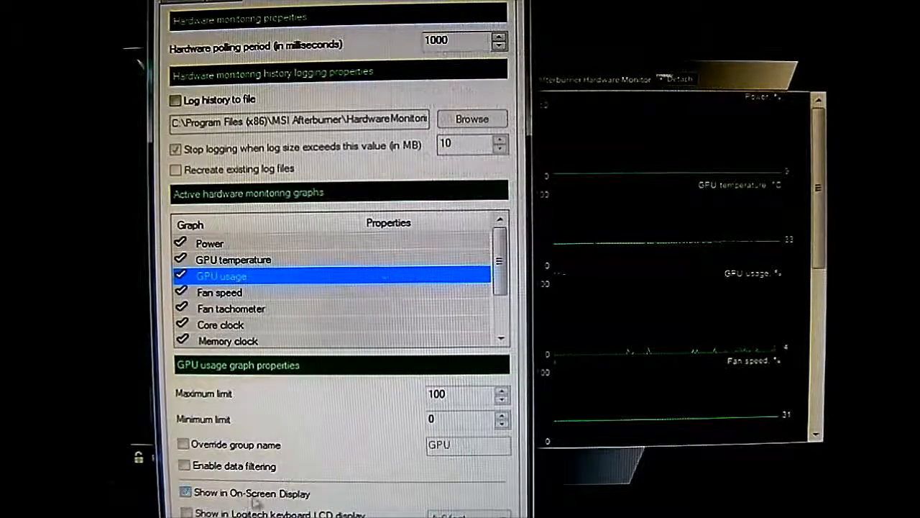
left_click(185, 492)
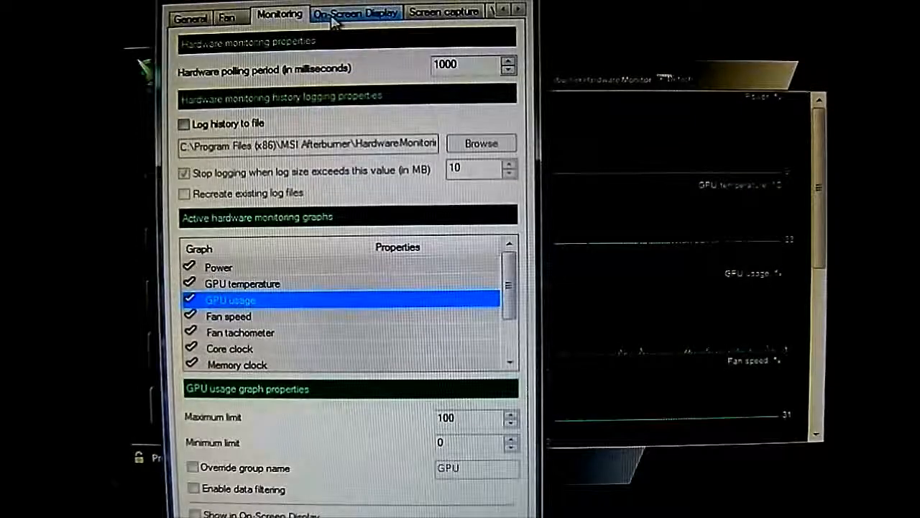
Show the On-Screen Display settings with all hotkeys set to none.
left_click(355, 13)
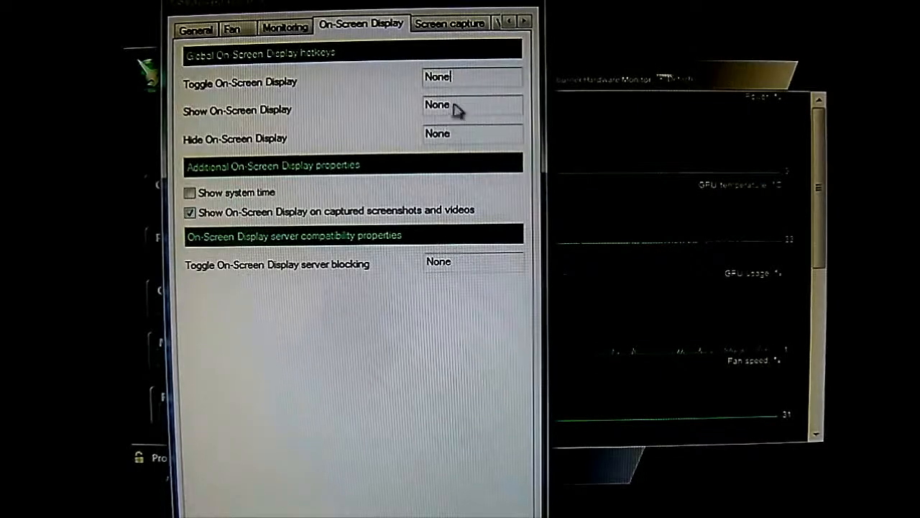
mouse_move(463, 147)
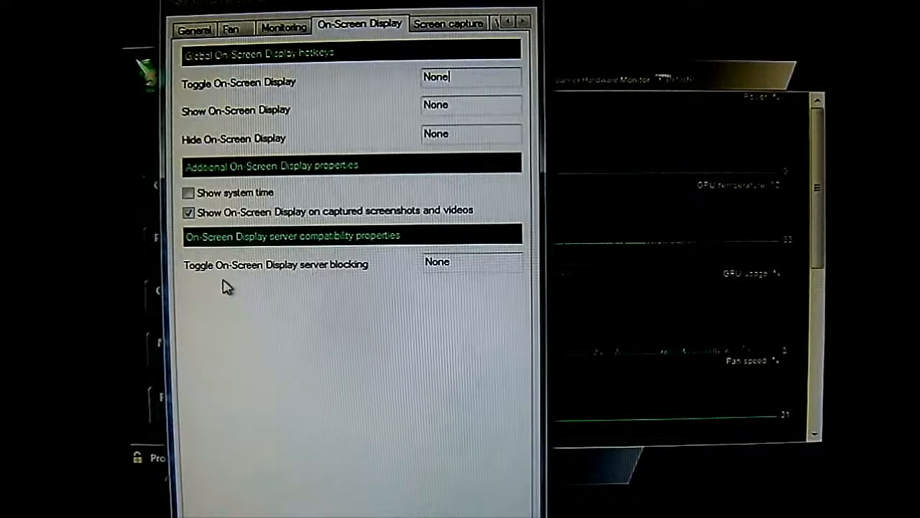
mouse_move(353, 276)
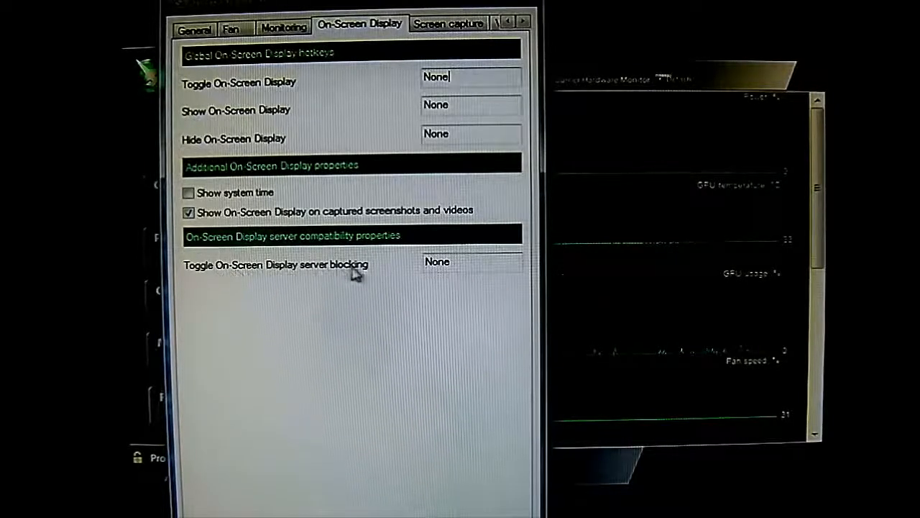
mouse_move(279, 288)
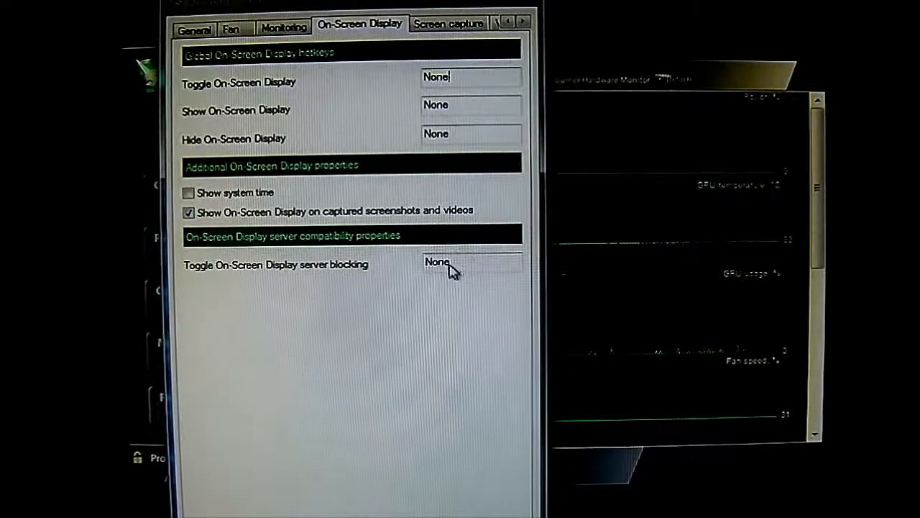
mouse_move(482, 273)
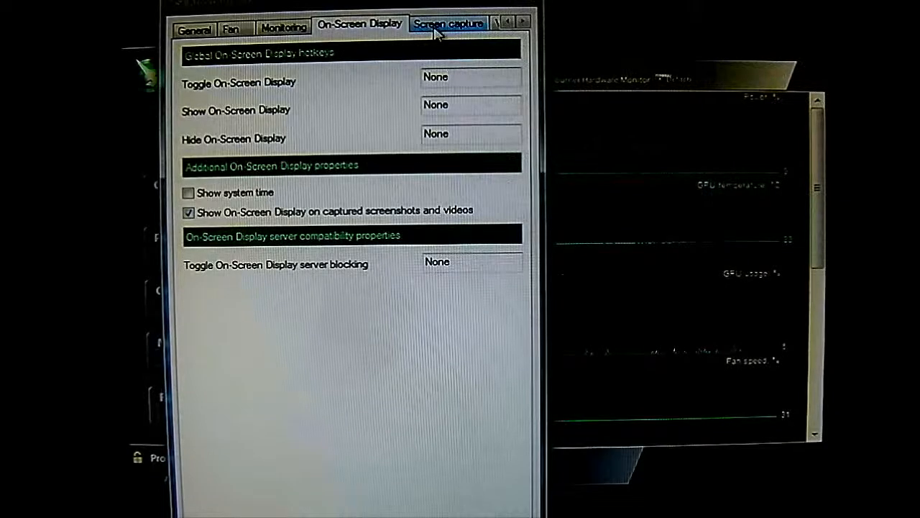
View the video capture settings: MJPG compression, 85% quality, 1/2 frame size, 30 FPS.
left_click(449, 23)
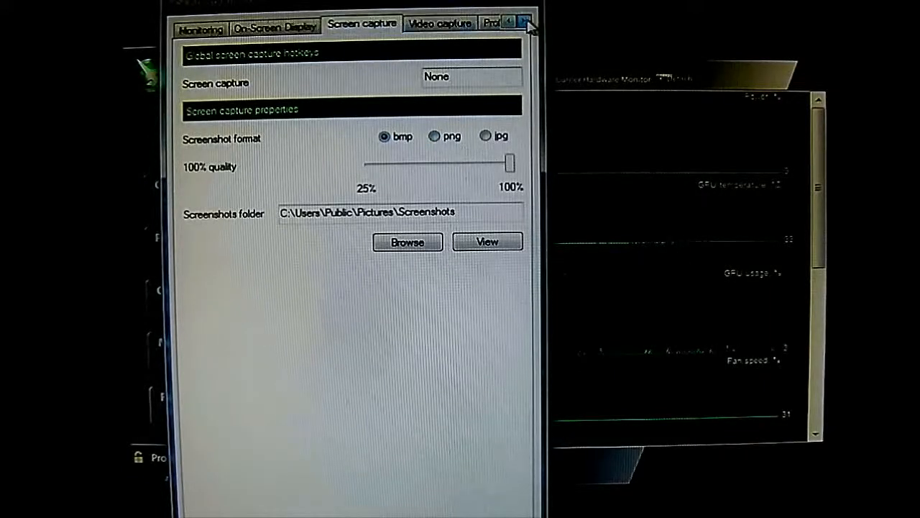
left_click(440, 23)
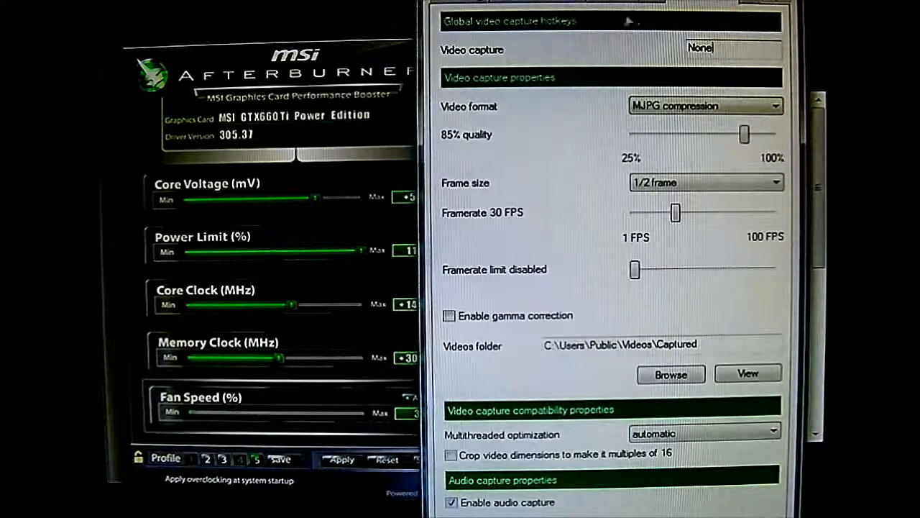
left_click(719, 3)
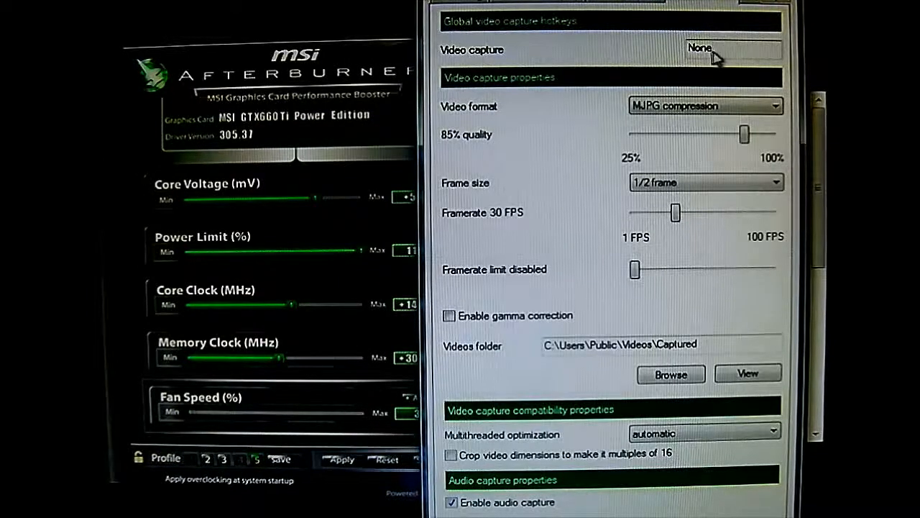
mouse_move(676, 78)
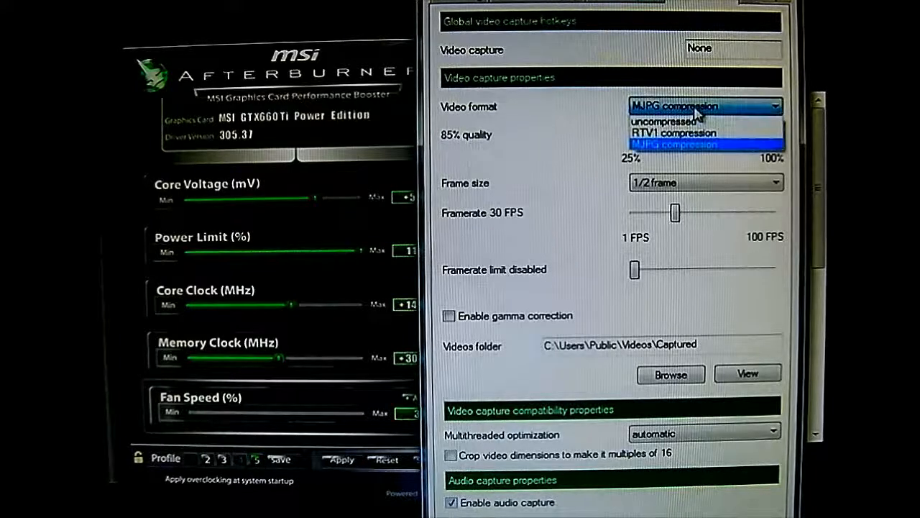
left_click(694, 143)
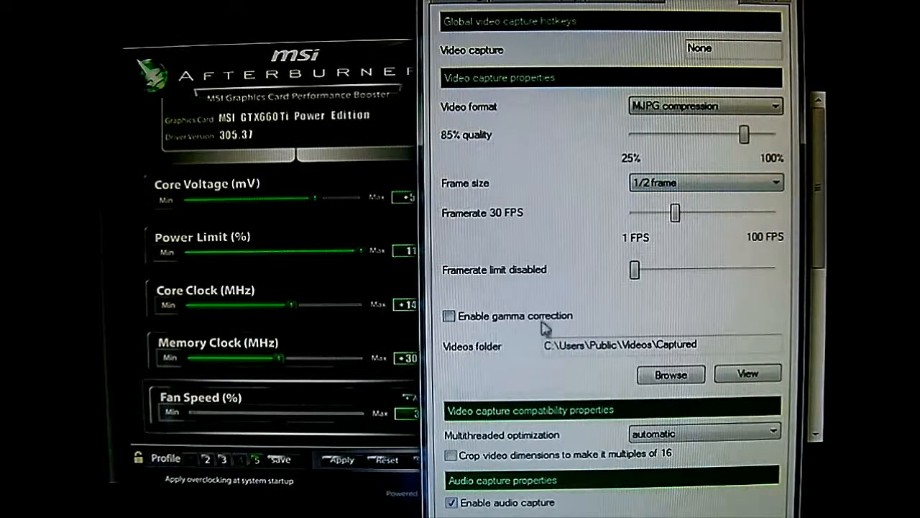
double_click(661, 345)
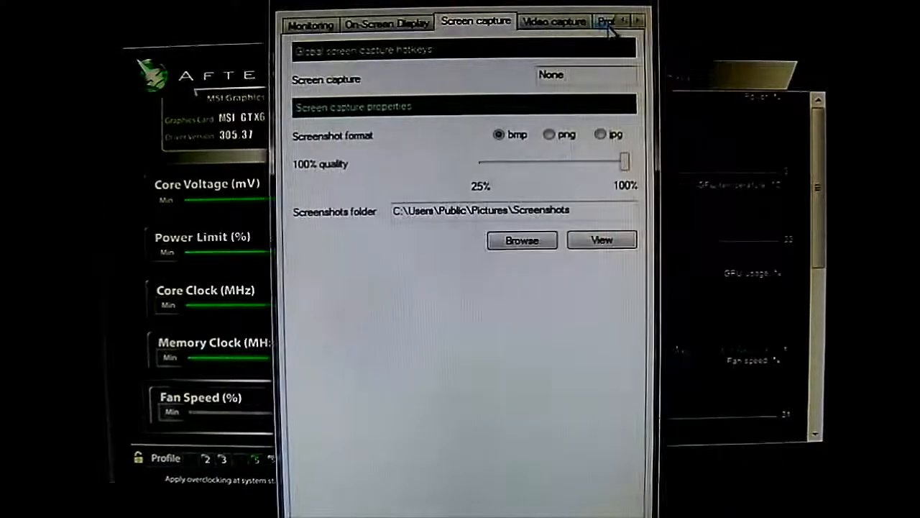
Show the Profiles page and list the saved profiles available for 2D mode.
left_click(555, 20)
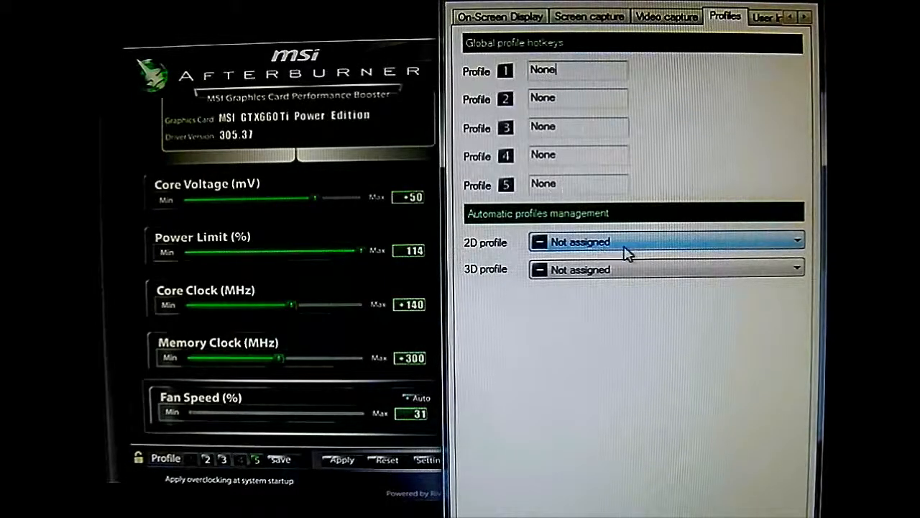
left_click(797, 242)
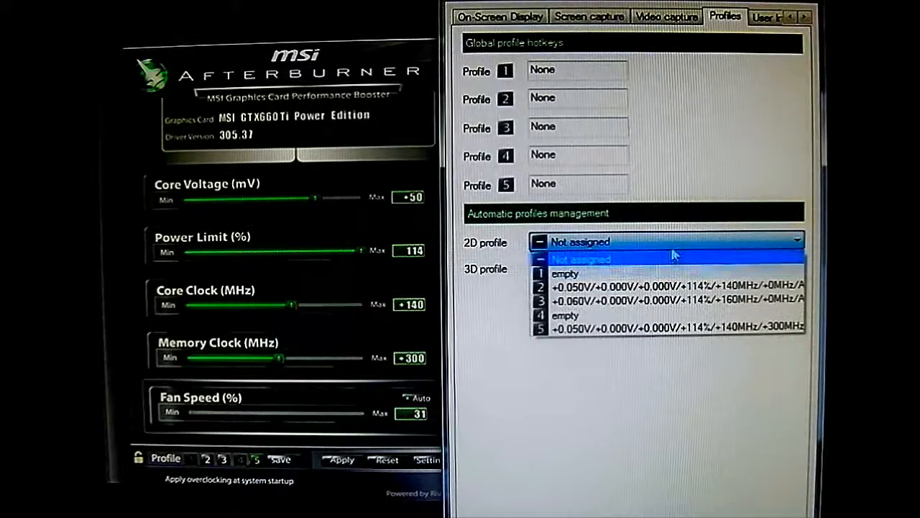
mouse_move(607, 300)
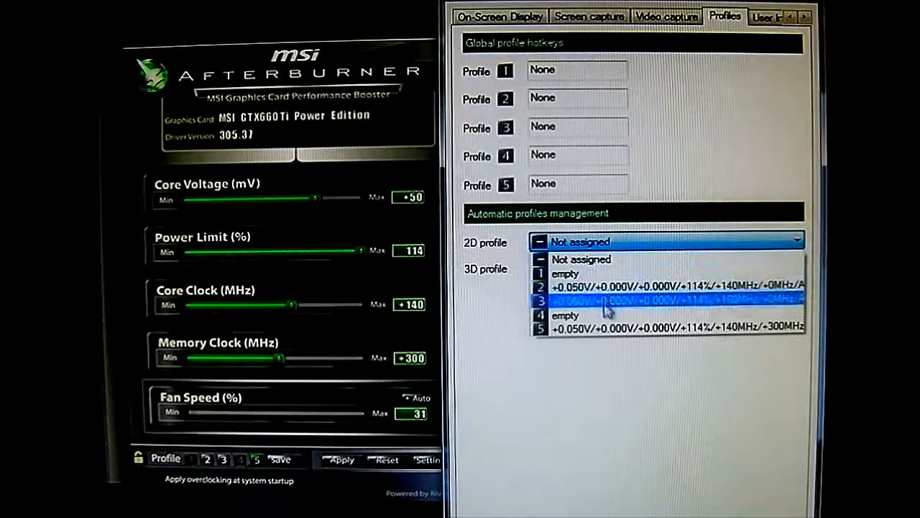
mouse_move(604, 315)
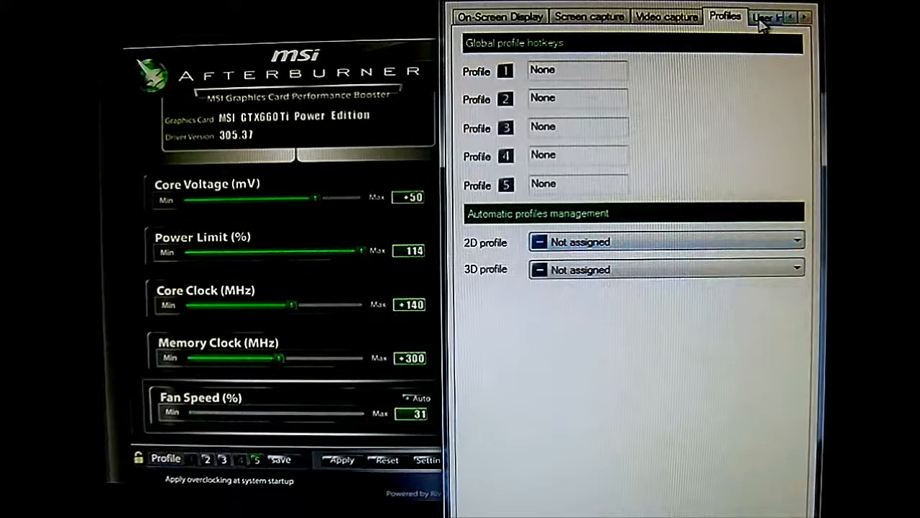
Scroll the tab strip back to earlier pages and close the settings window.
left_click(765, 17)
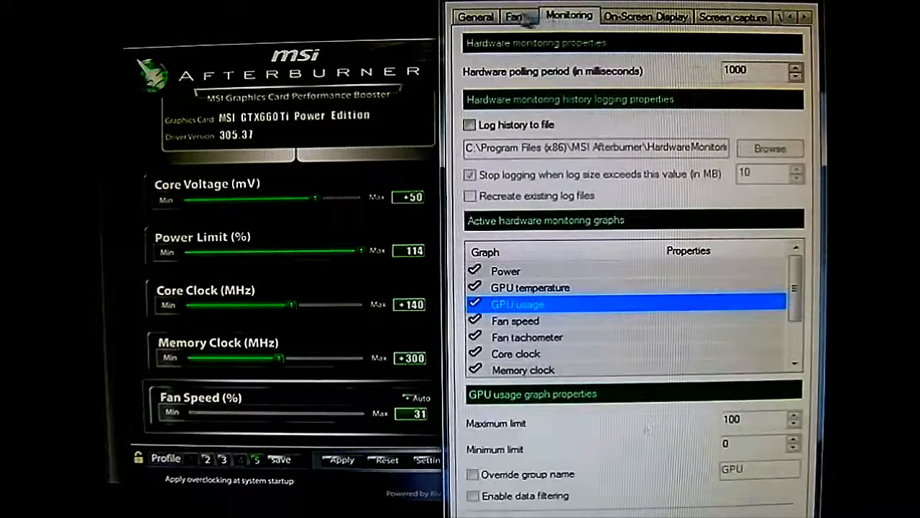
left_click(513, 16)
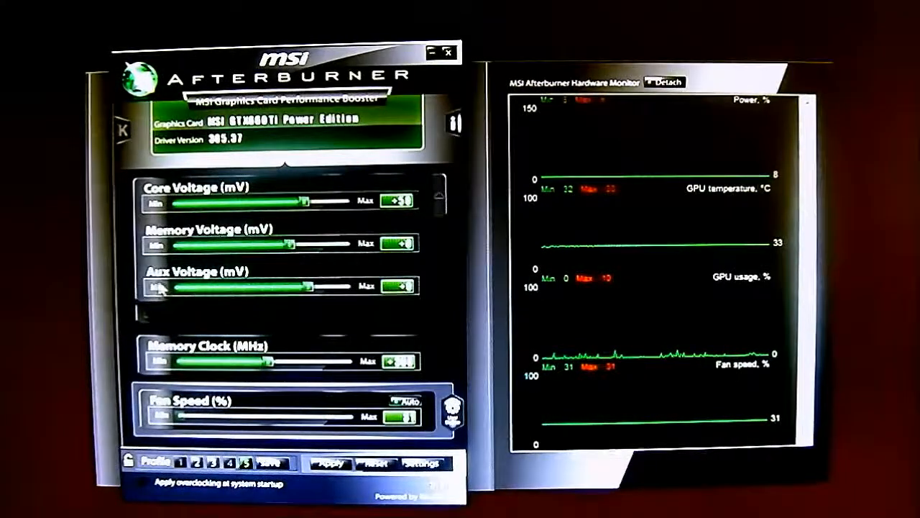
mouse_move(453, 301)
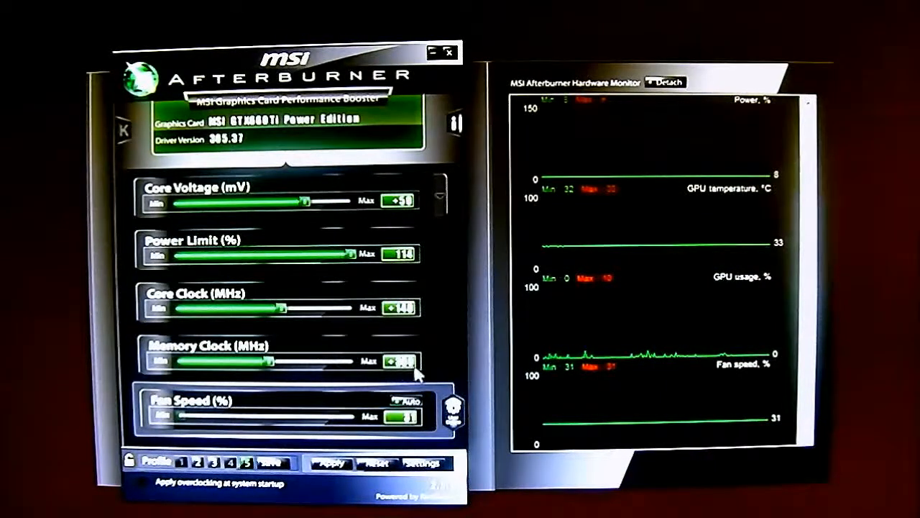
mouse_move(496, 350)
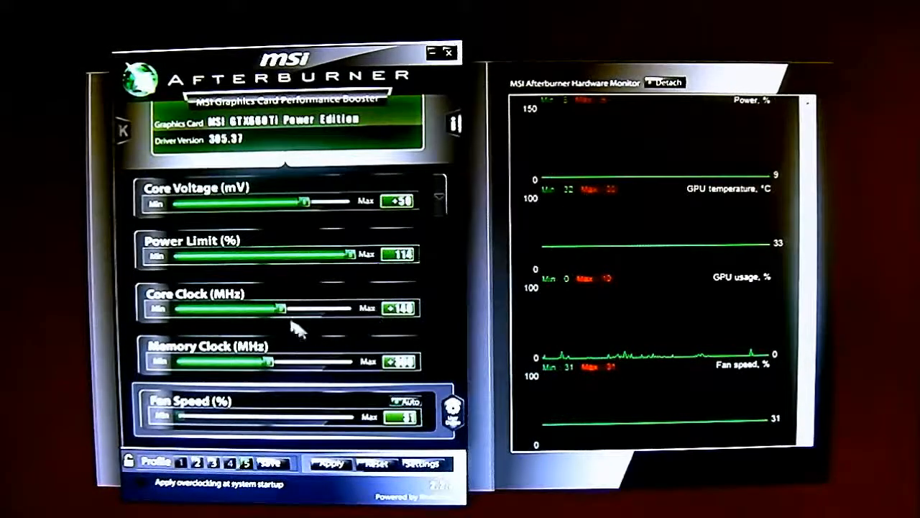
mouse_move(432, 309)
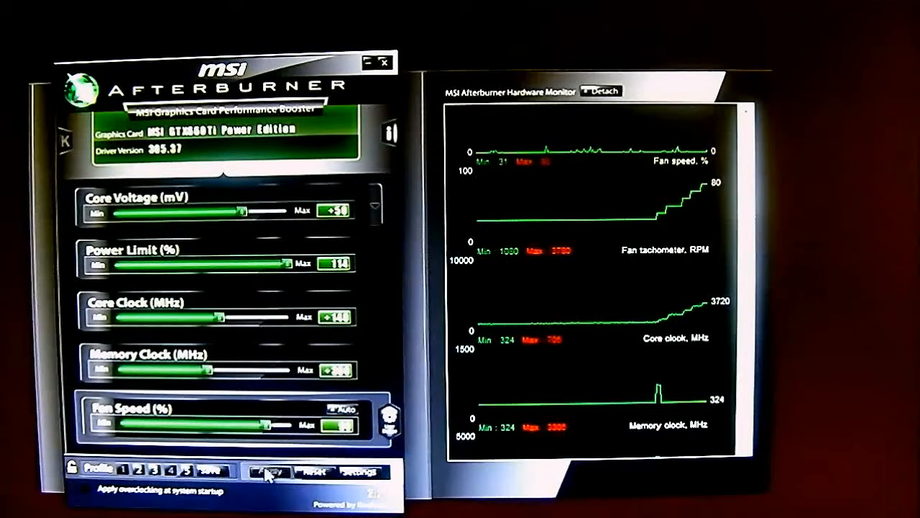
Apply the manual 100% fan speed so the fan tachometer climbs to about 4230 RPM.
left_click(268, 472)
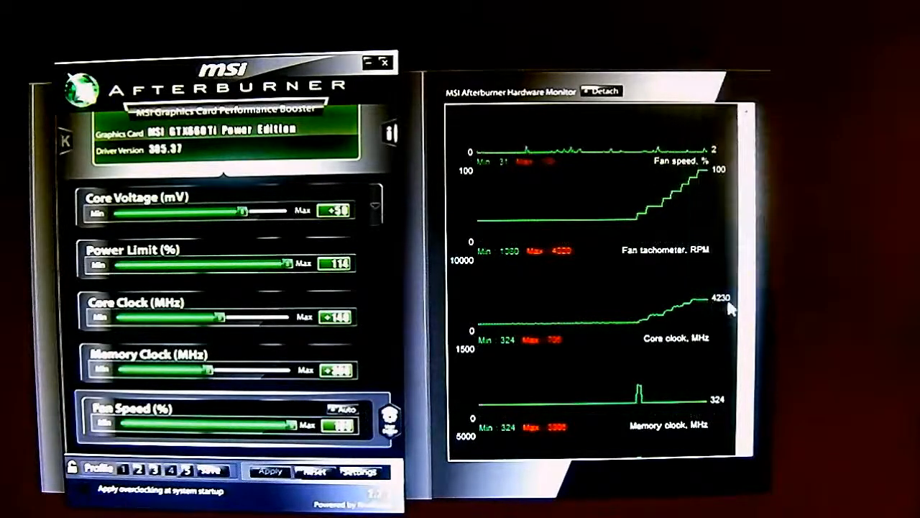
mouse_move(799, 303)
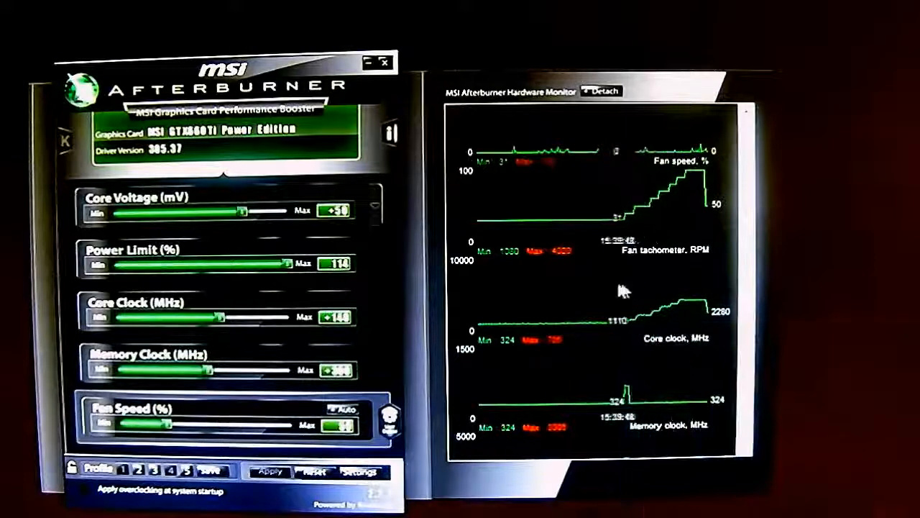
mouse_move(827, 279)
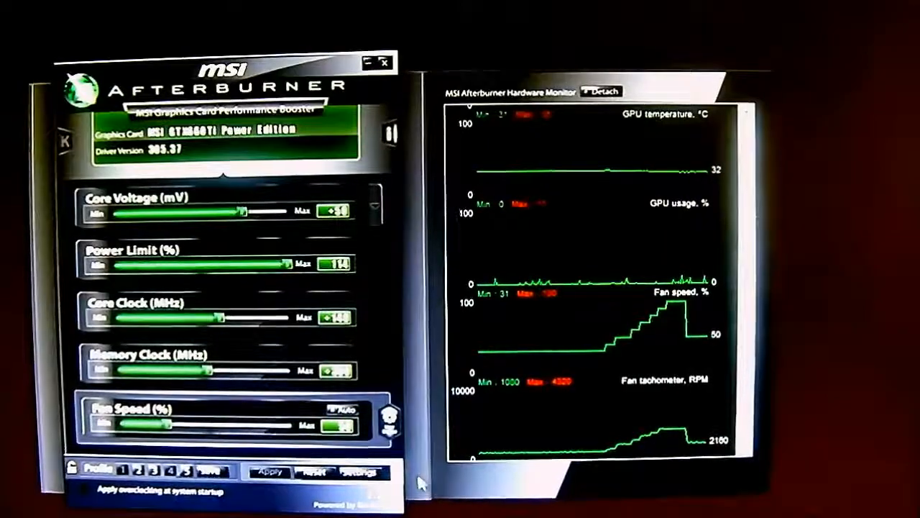
Enable user-defined automatic fan control, showing a curve reaching 100% around 75 °C.
left_click(360, 471)
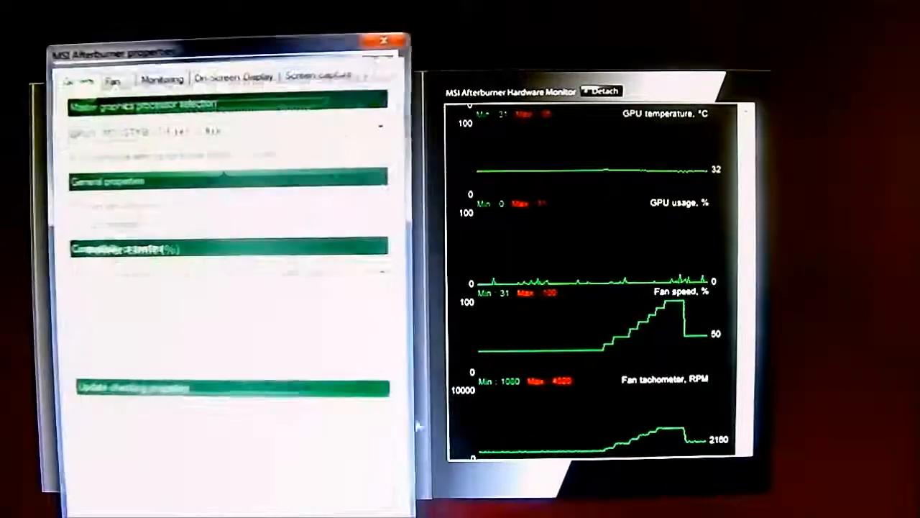
left_click(460, 43)
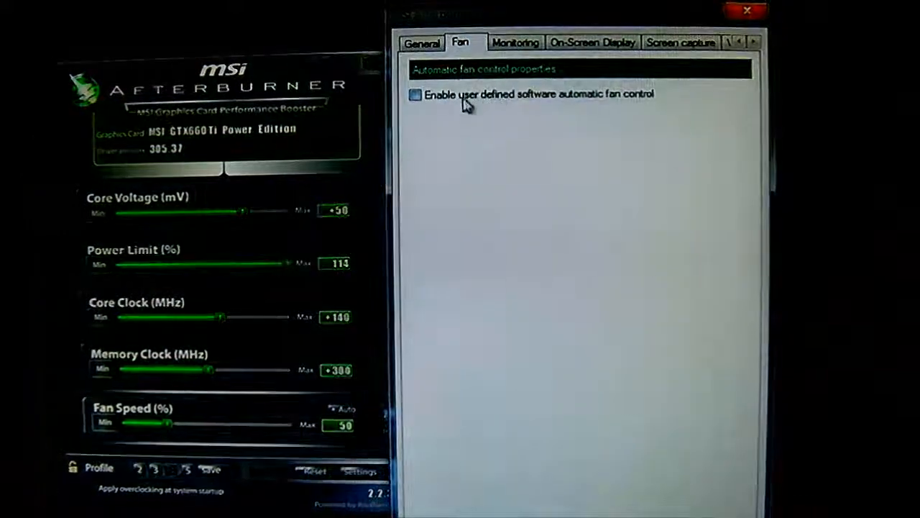
left_click(414, 95)
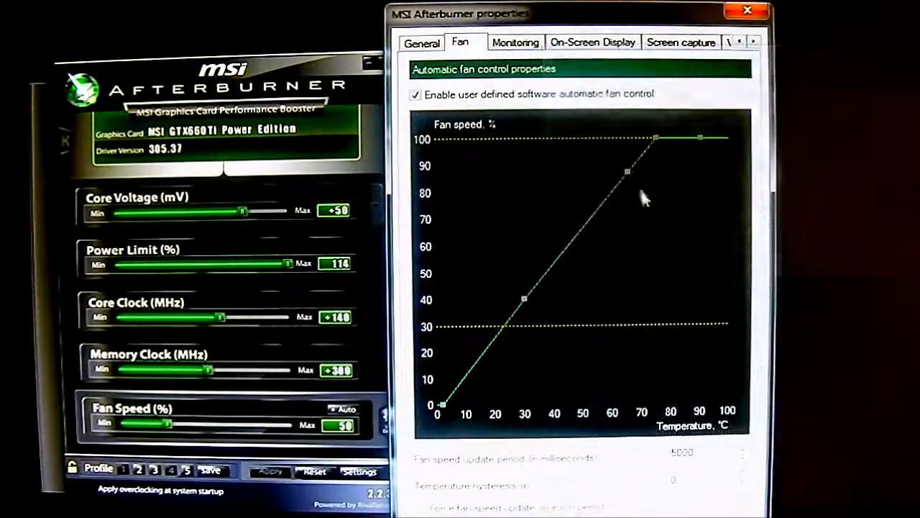
mouse_move(572, 334)
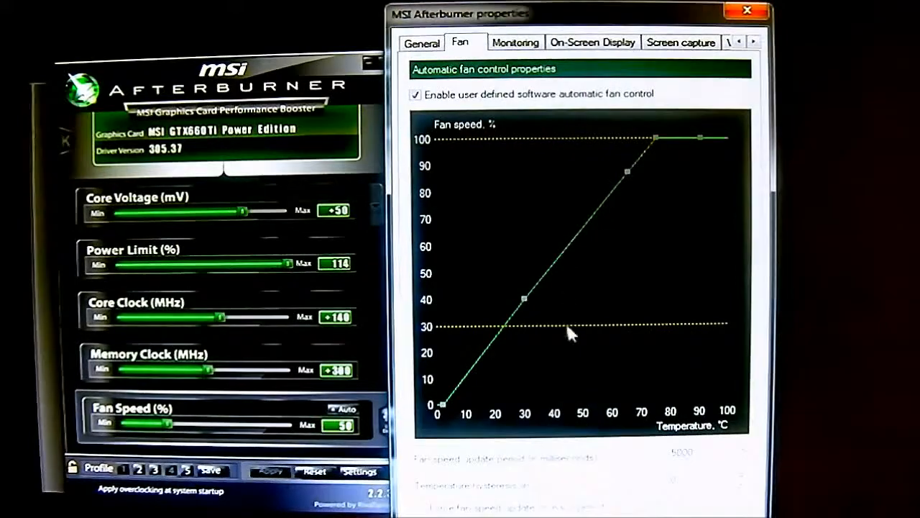
mouse_move(590, 417)
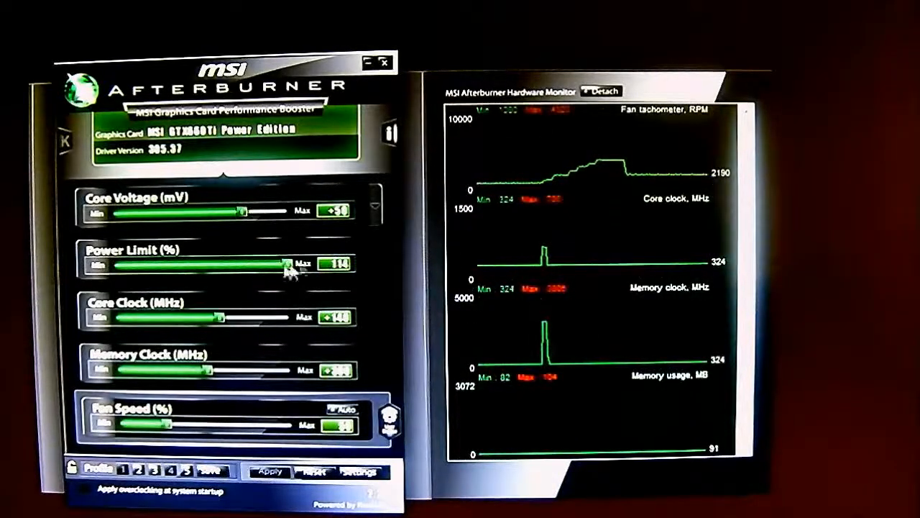
mouse_move(417, 274)
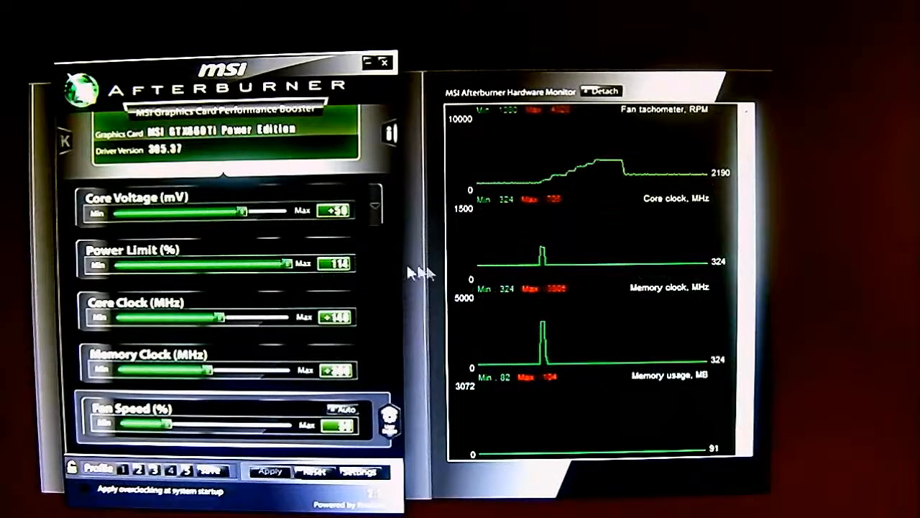